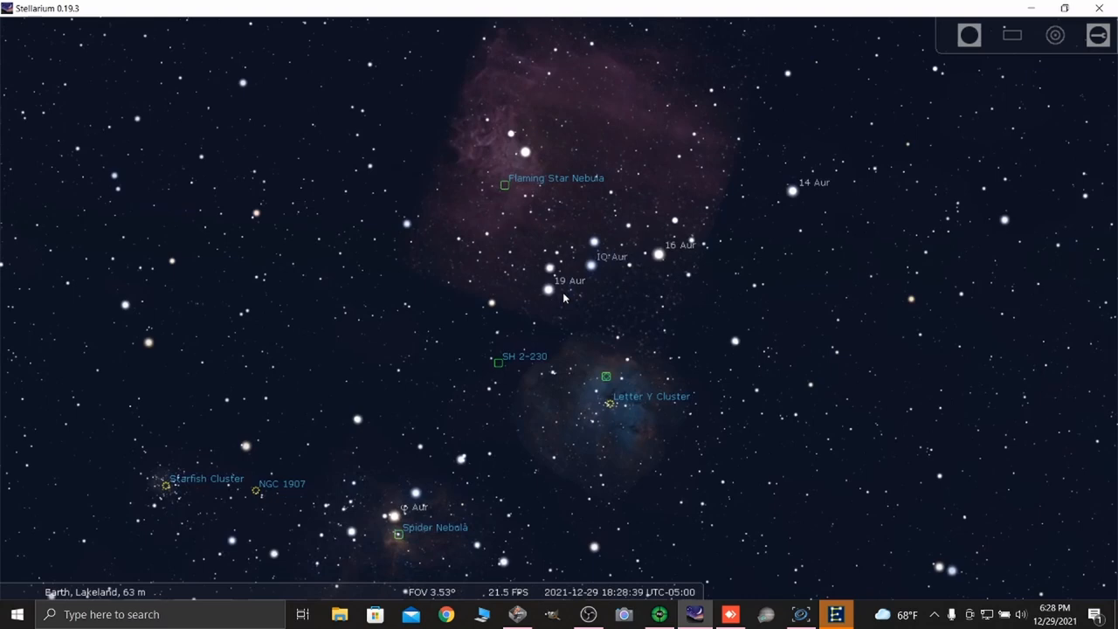
Select the Flaming Star Nebula and overlay the ASI 1600 sensor frame on the Auriga field
scroll(down, 3)
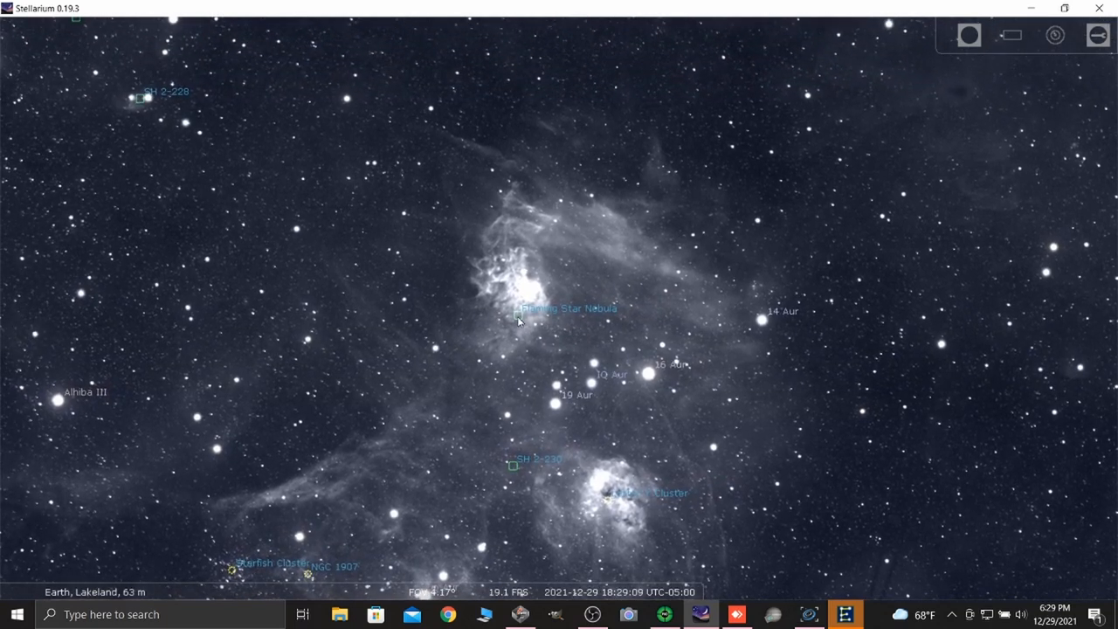
click(517, 307)
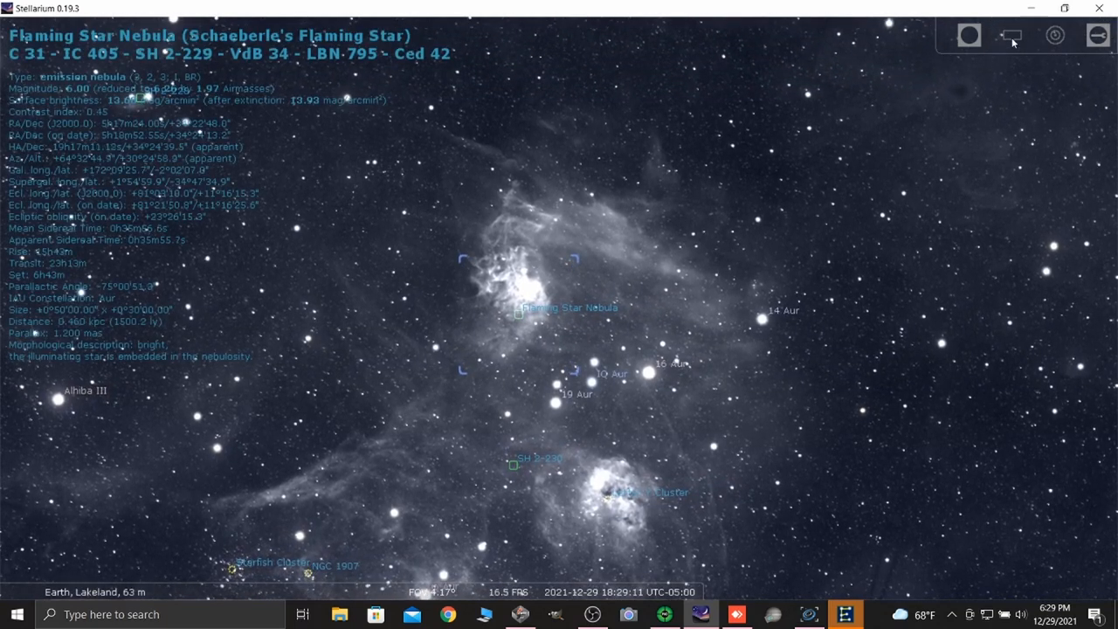
click(1009, 35)
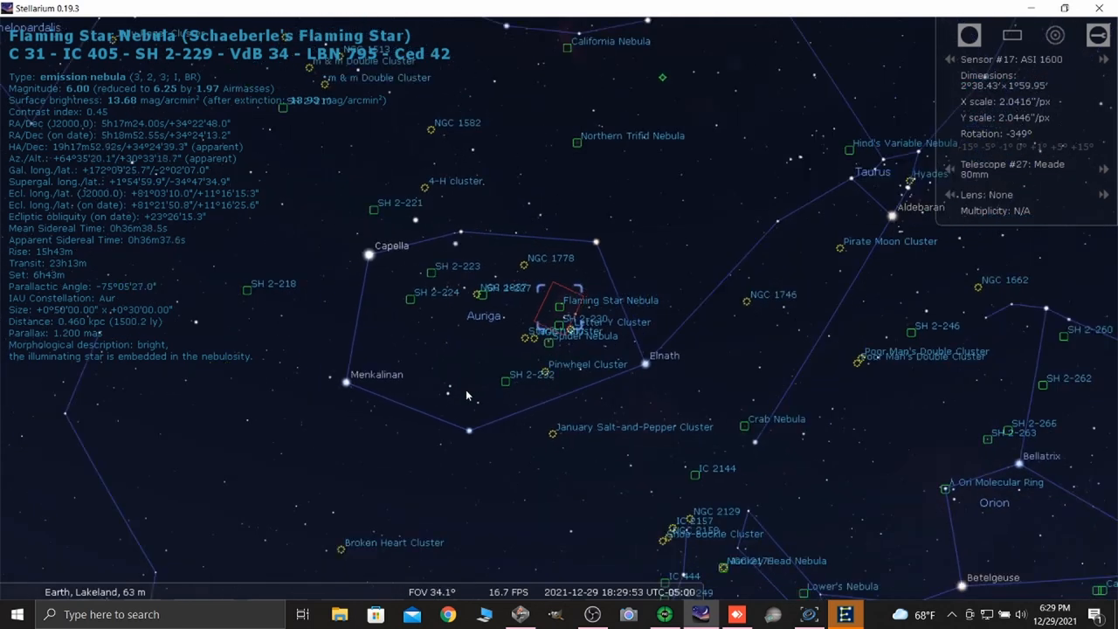
scroll(down, 3)
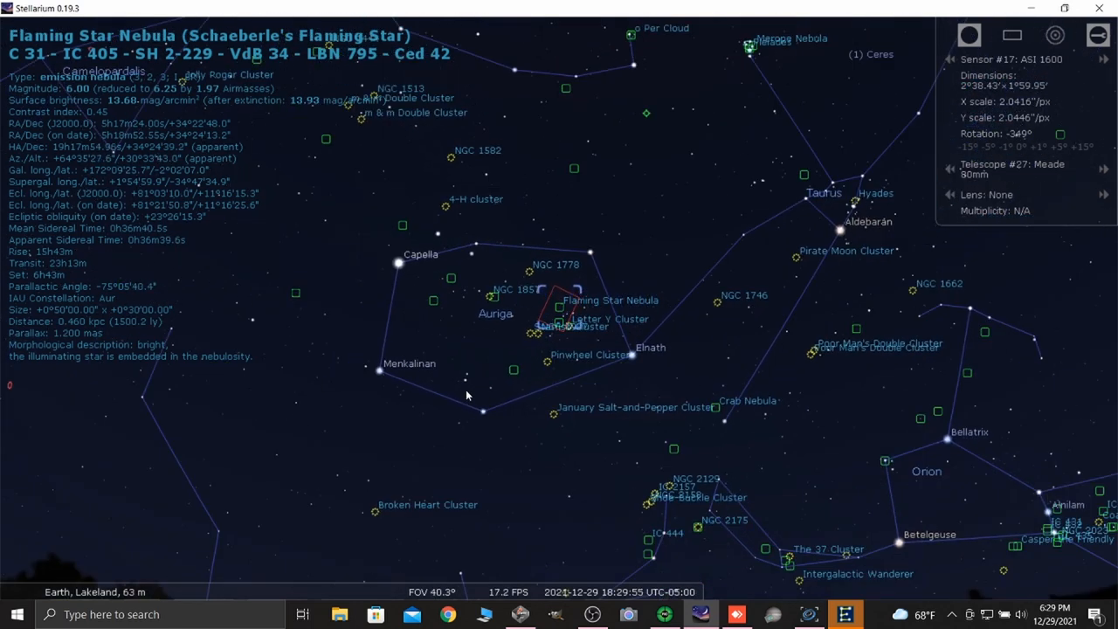
scroll(down, 3)
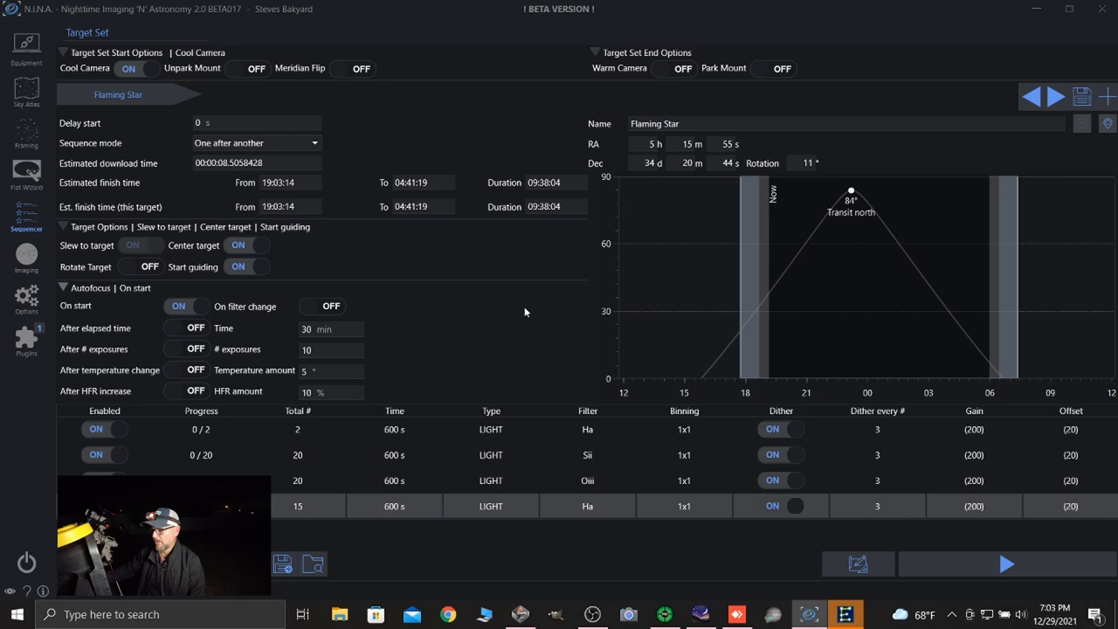
mouse_move(463, 357)
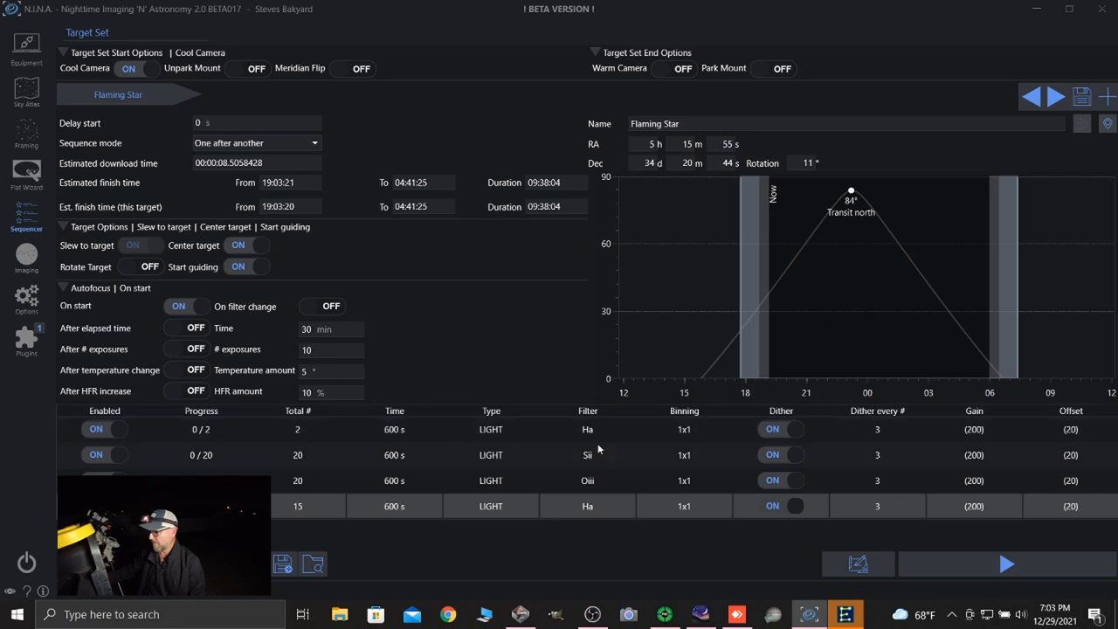
mouse_move(518, 430)
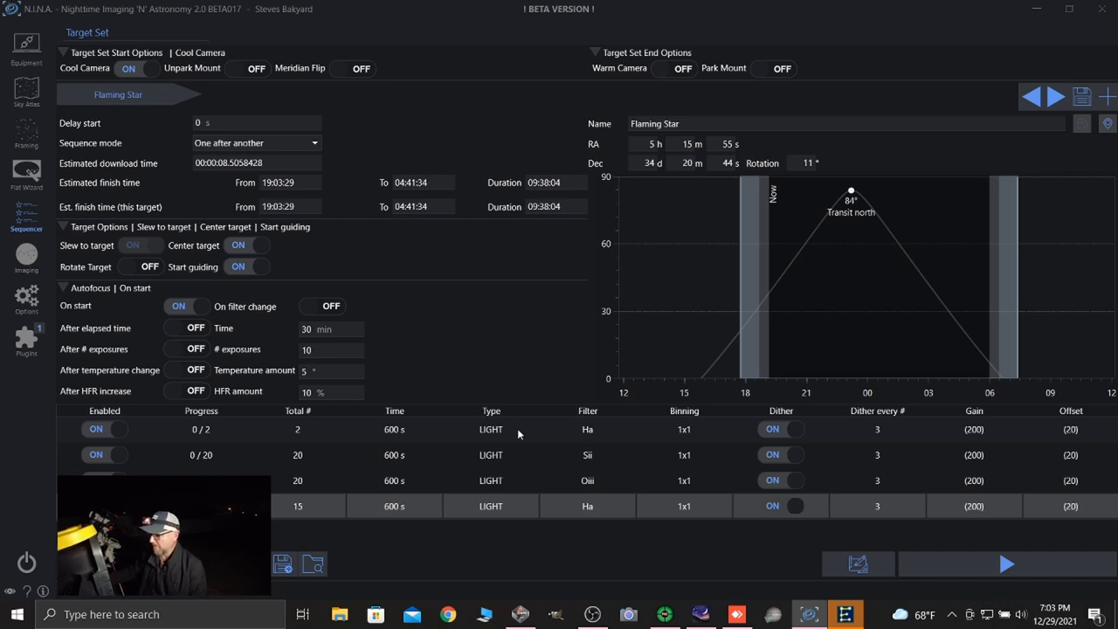
mouse_move(402, 454)
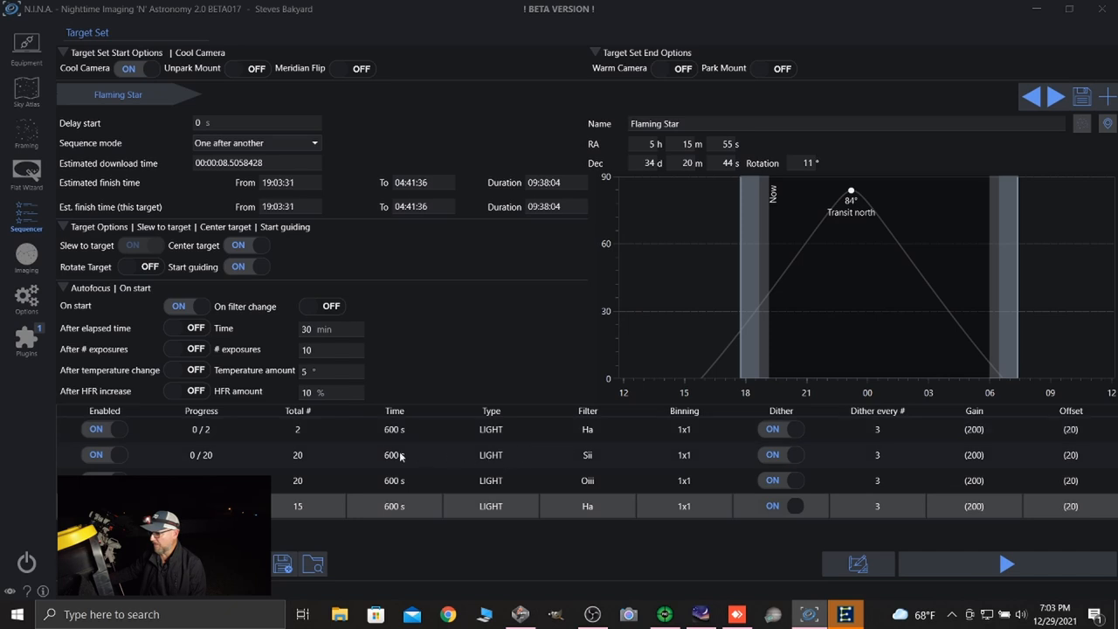
mouse_move(591, 489)
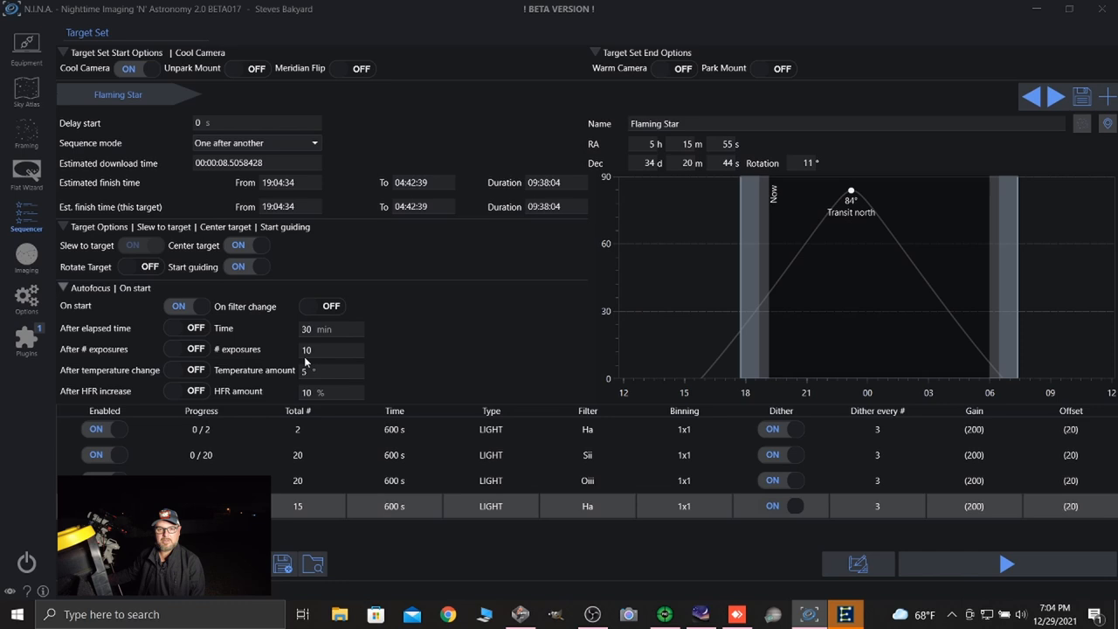
mouse_move(391, 307)
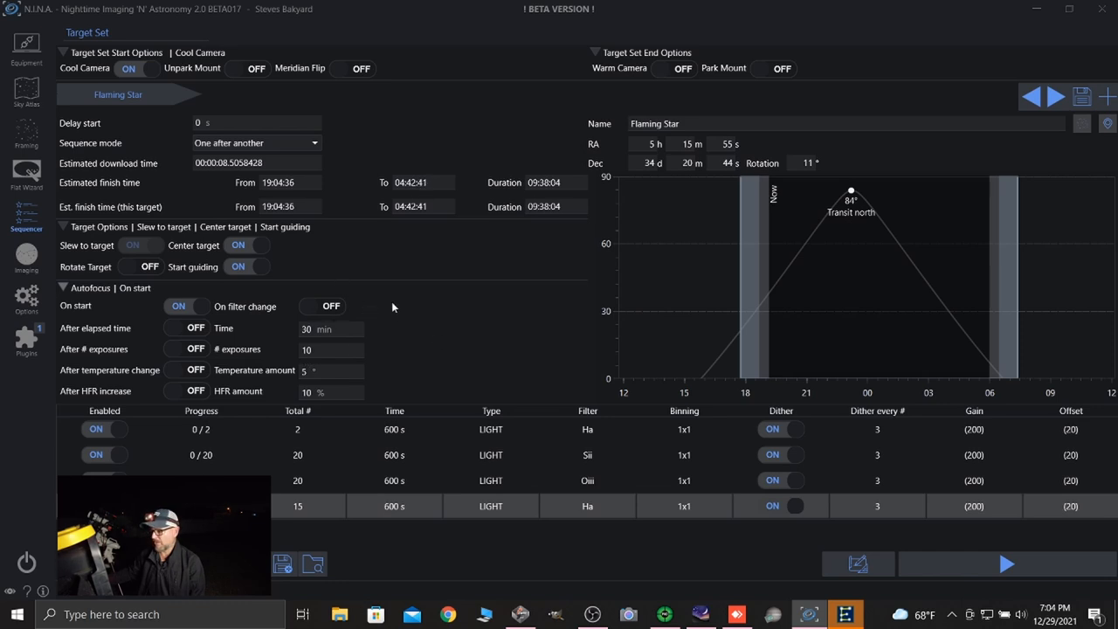
mouse_move(398, 293)
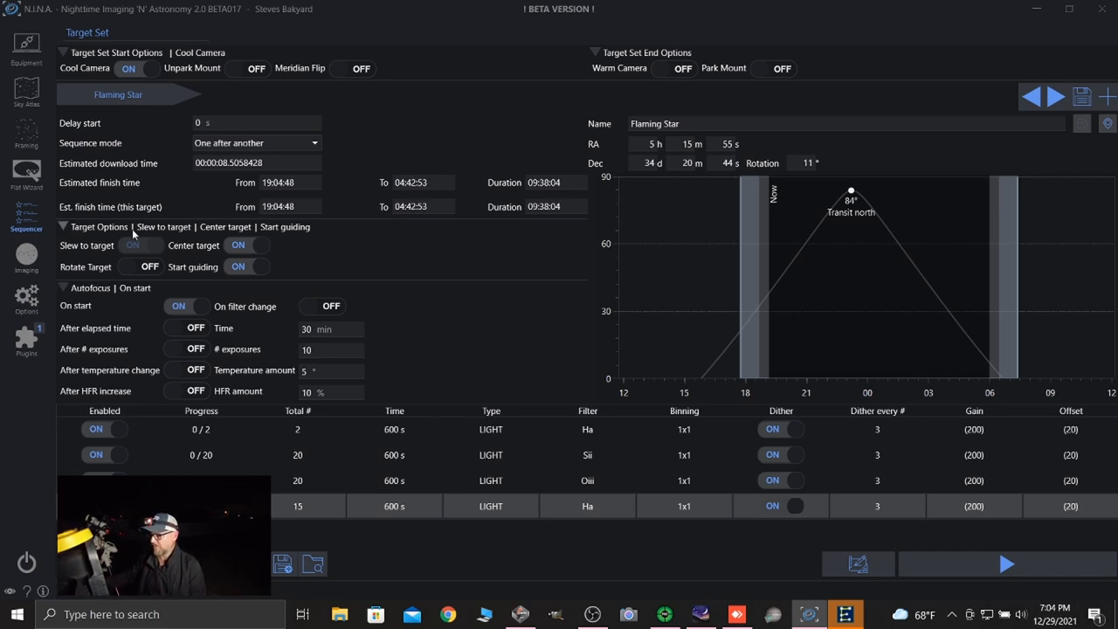
Switch to the Imaging workspace and take a 2 s Lum test snapshot of the star field
click(26, 258)
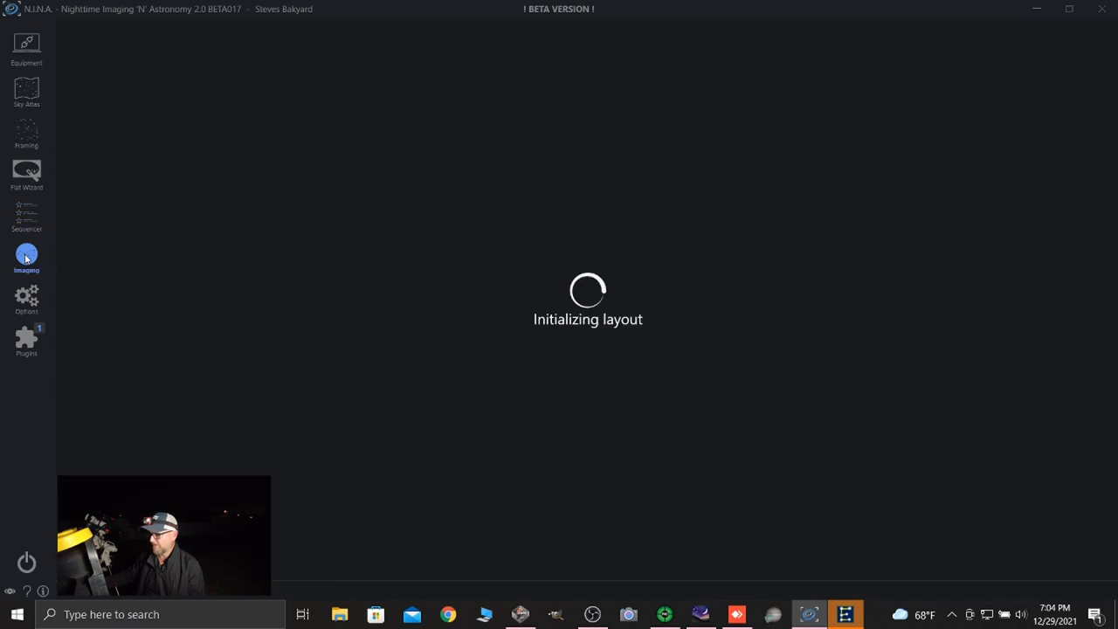
click(26, 258)
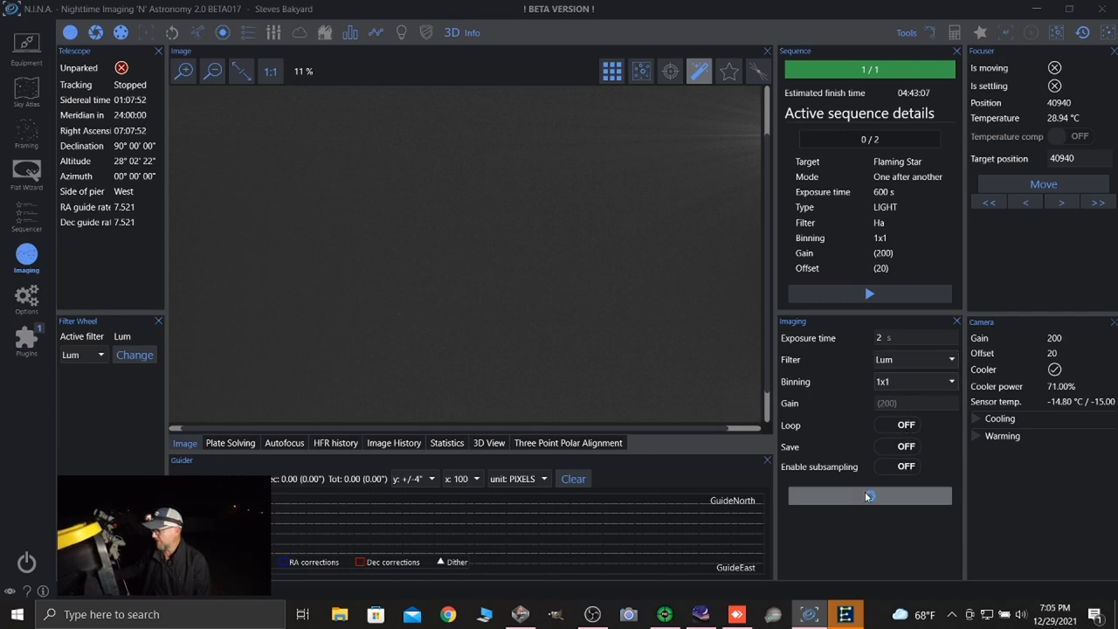
click(869, 496)
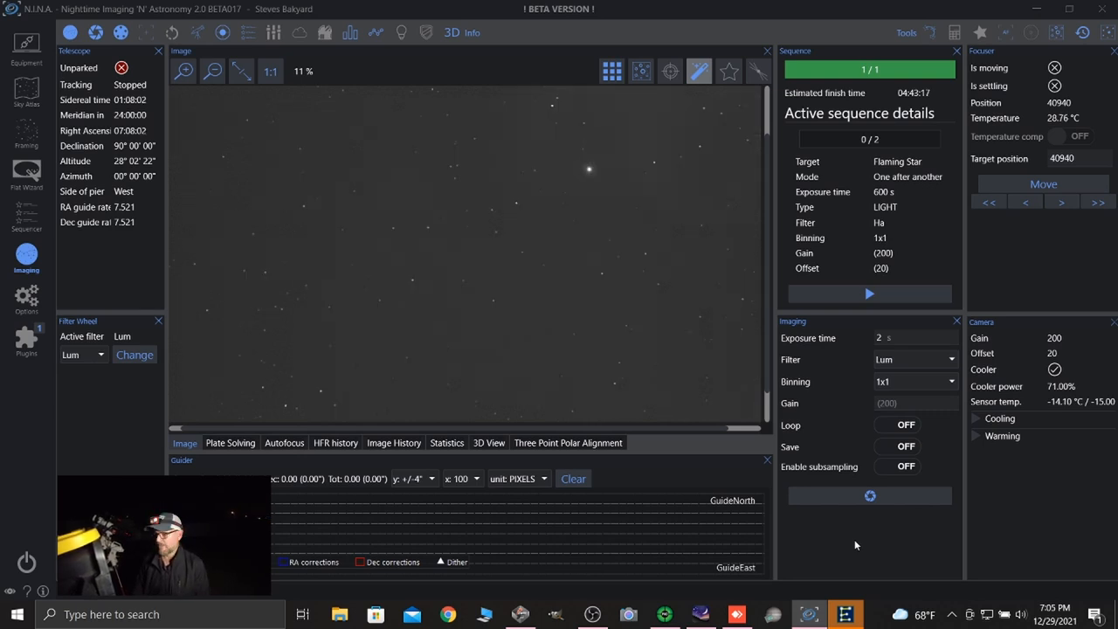
mouse_move(538, 307)
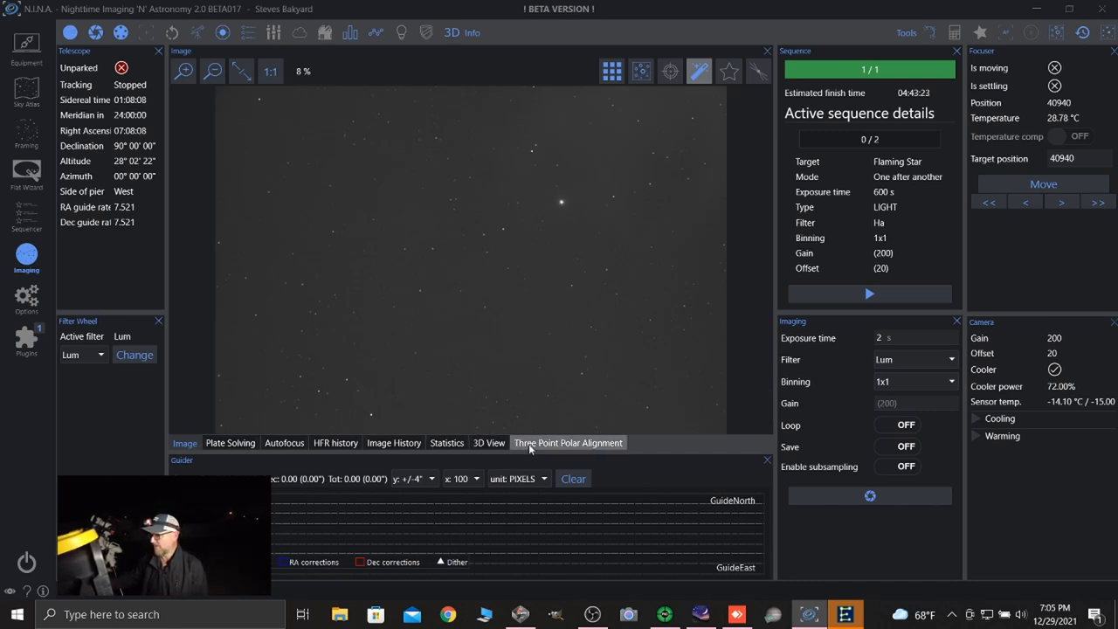
In Three Point Polar Alignment, turn Direction East off and dismiss the 'Guider connected' notice
click(568, 443)
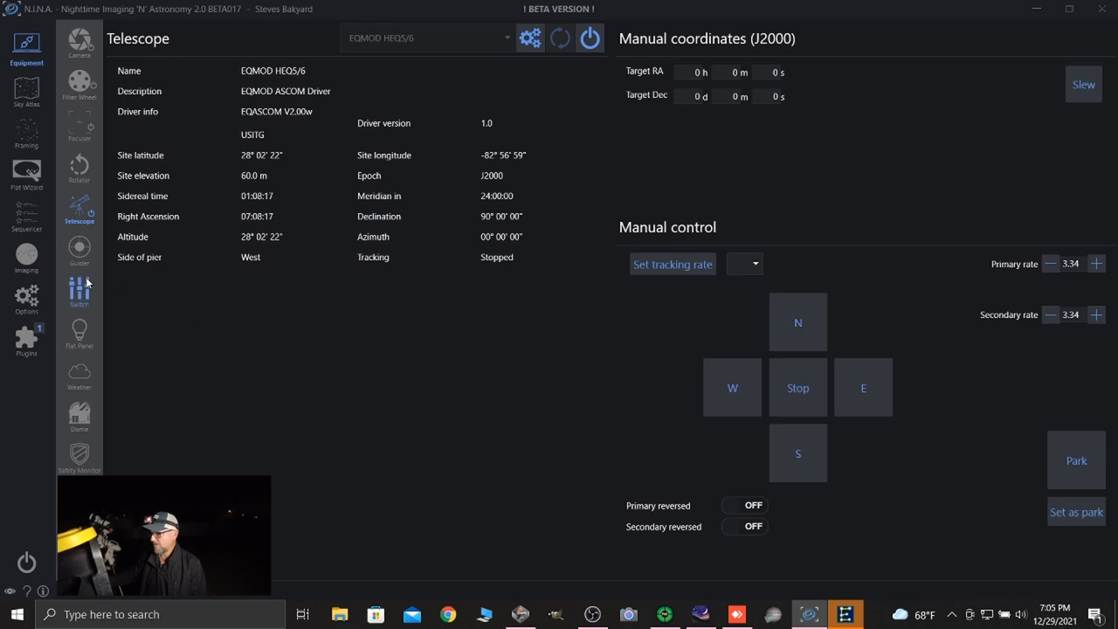
click(79, 248)
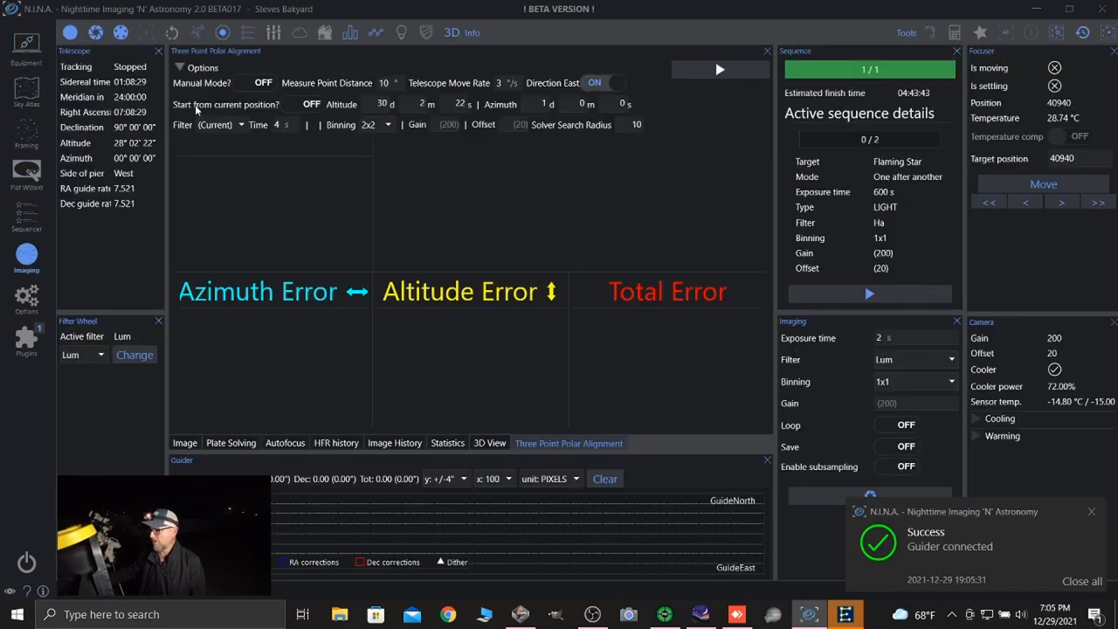
click(311, 105)
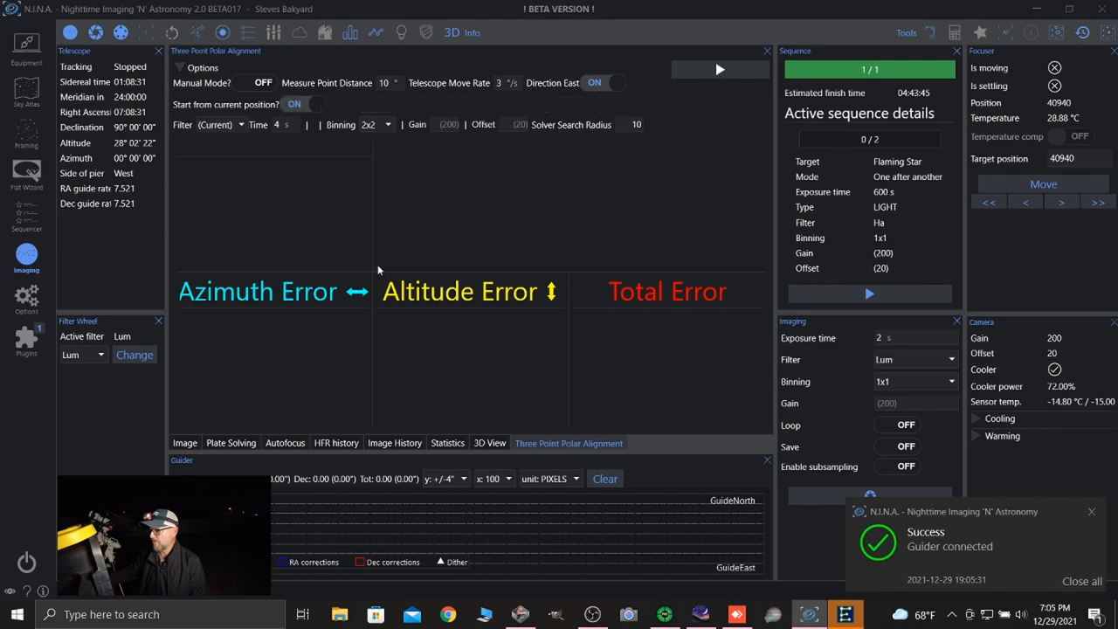
click(604, 82)
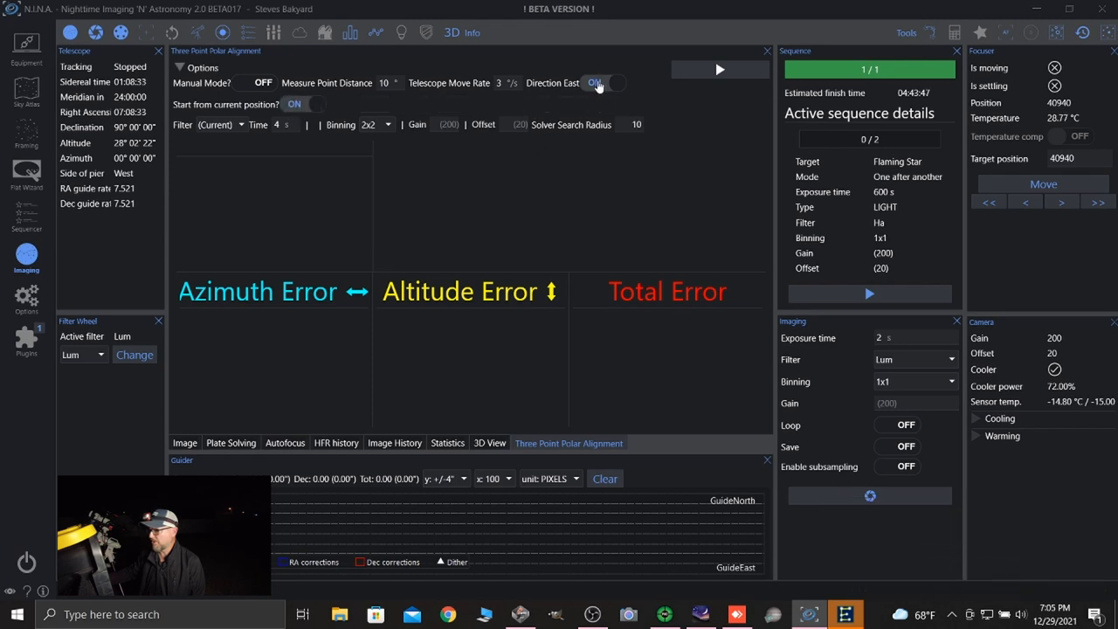
click(600, 82)
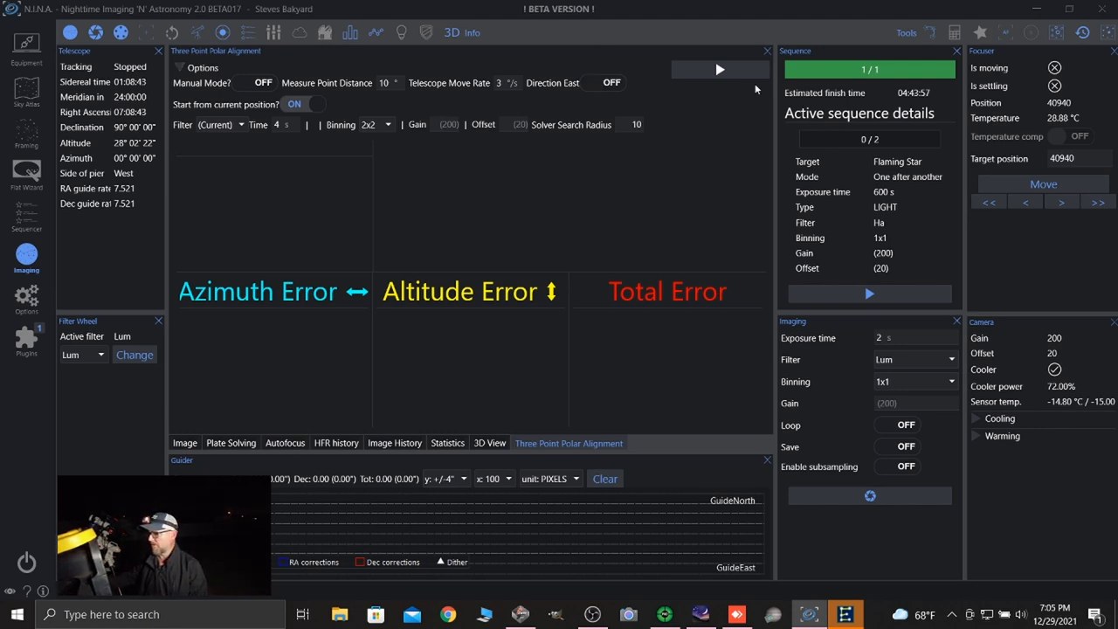
click(720, 70)
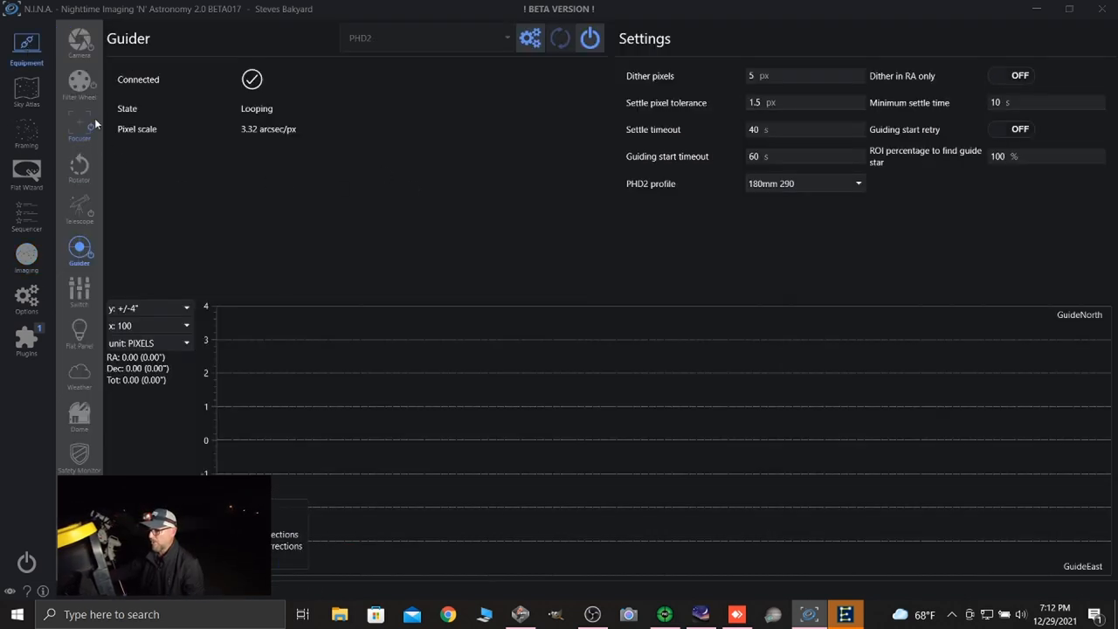
Check the mount's tracking under Equipment > Telescope, then show the Flaming Star target set in the Sequencer
click(78, 206)
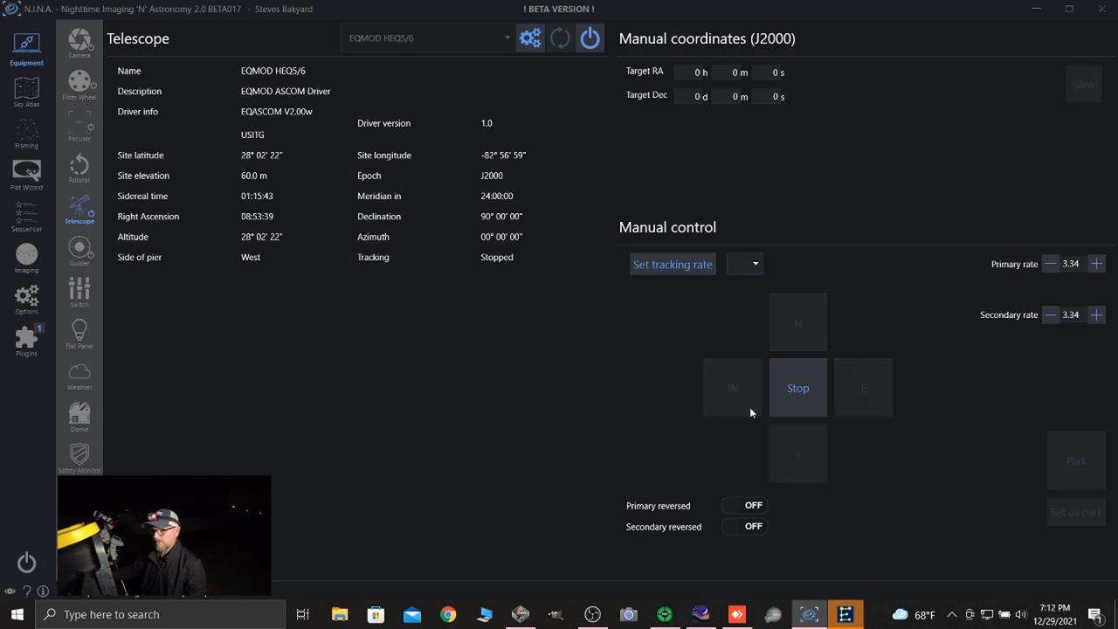
mouse_move(552, 388)
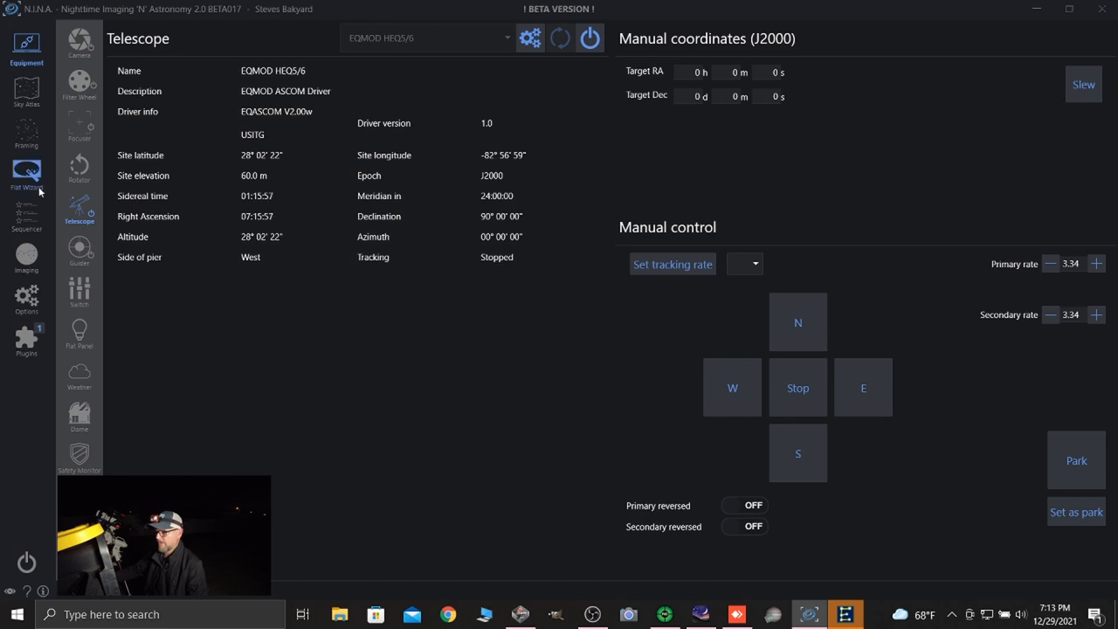
click(26, 210)
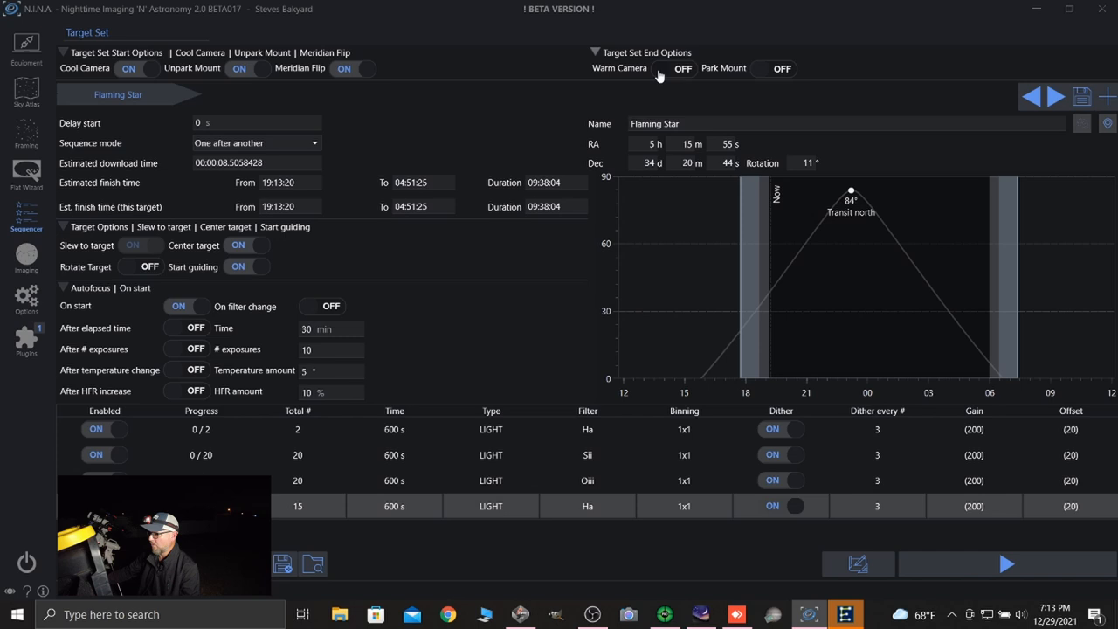
click(681, 68)
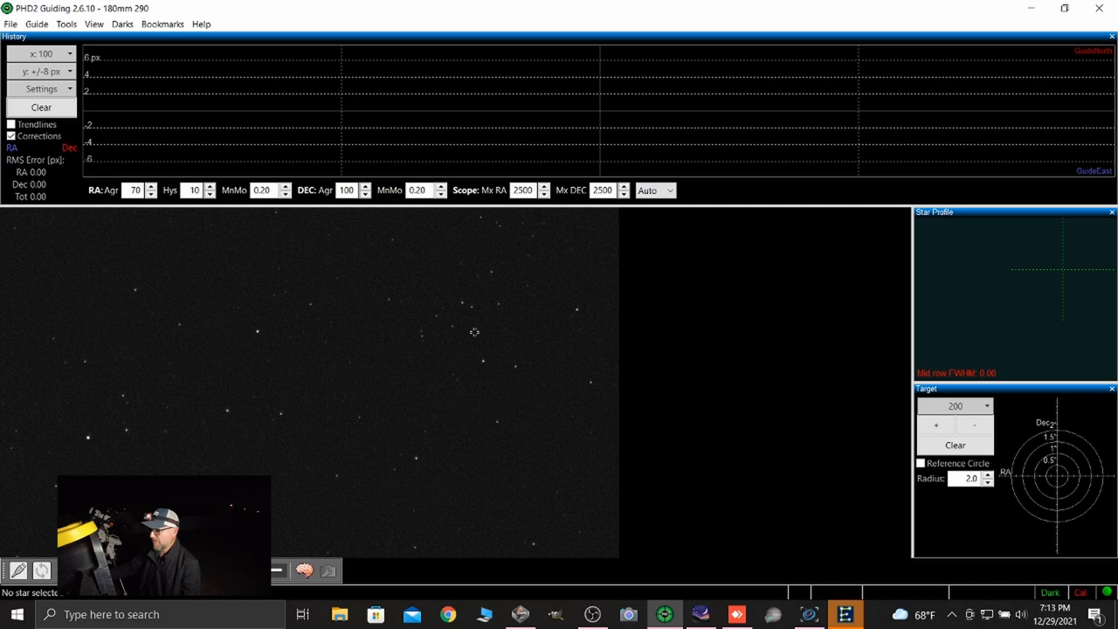
mouse_move(269, 400)
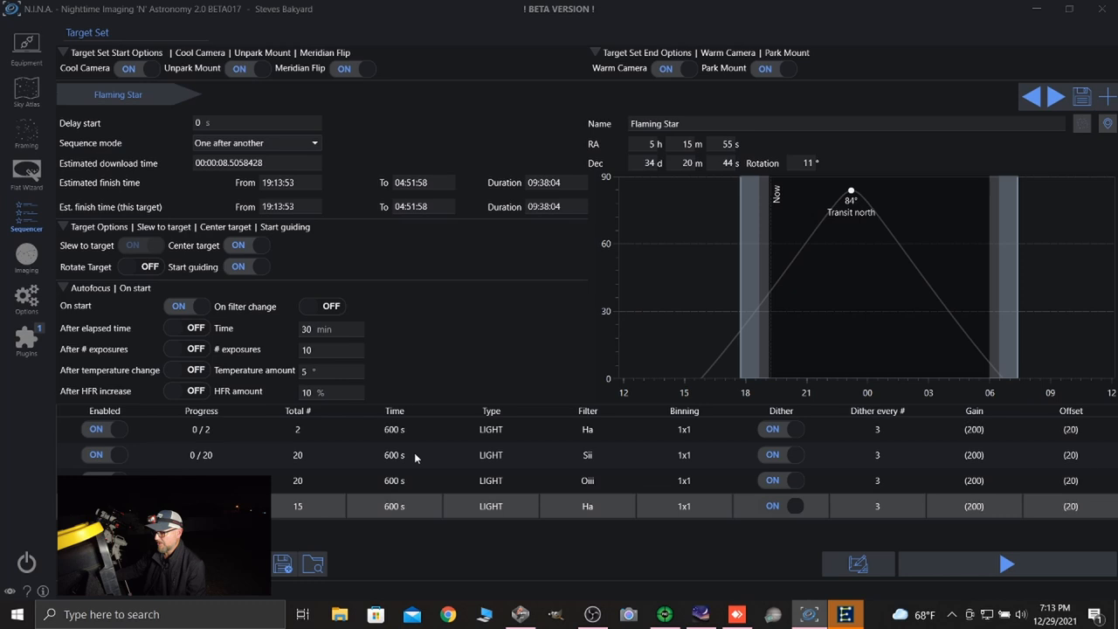
mouse_move(1006, 564)
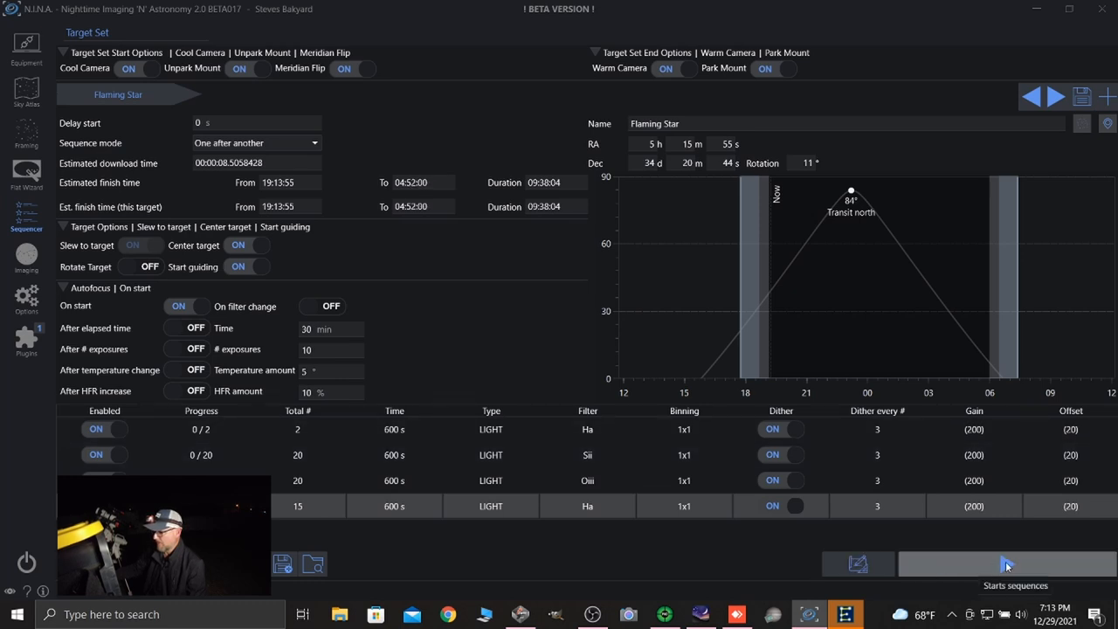
Start the Flaming Star imaging sequence from the Sequencer
click(1004, 562)
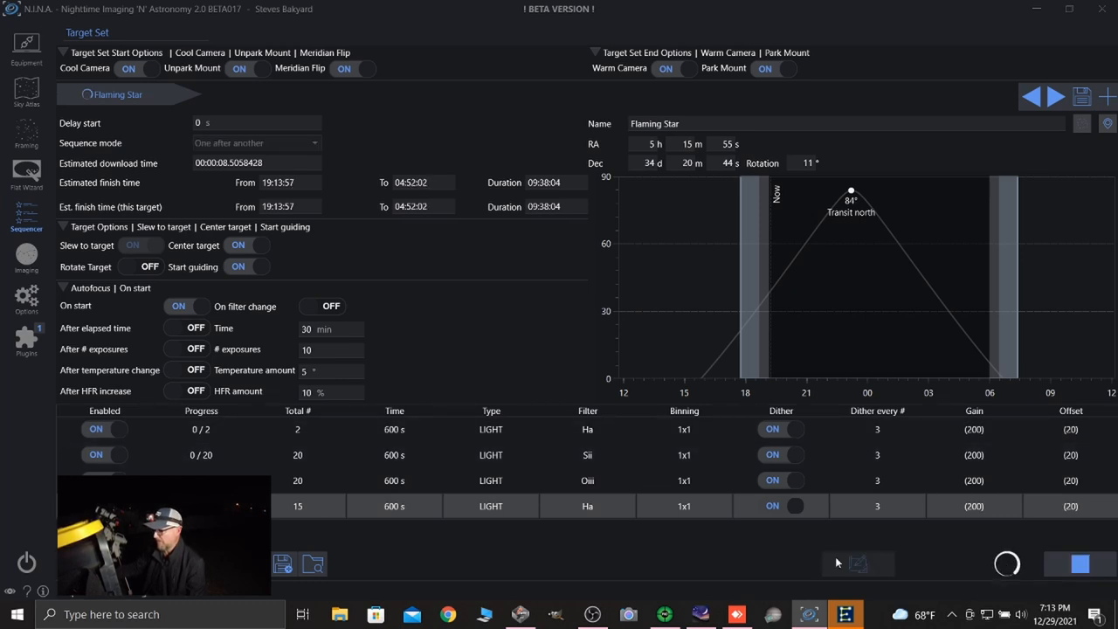
mouse_move(668, 552)
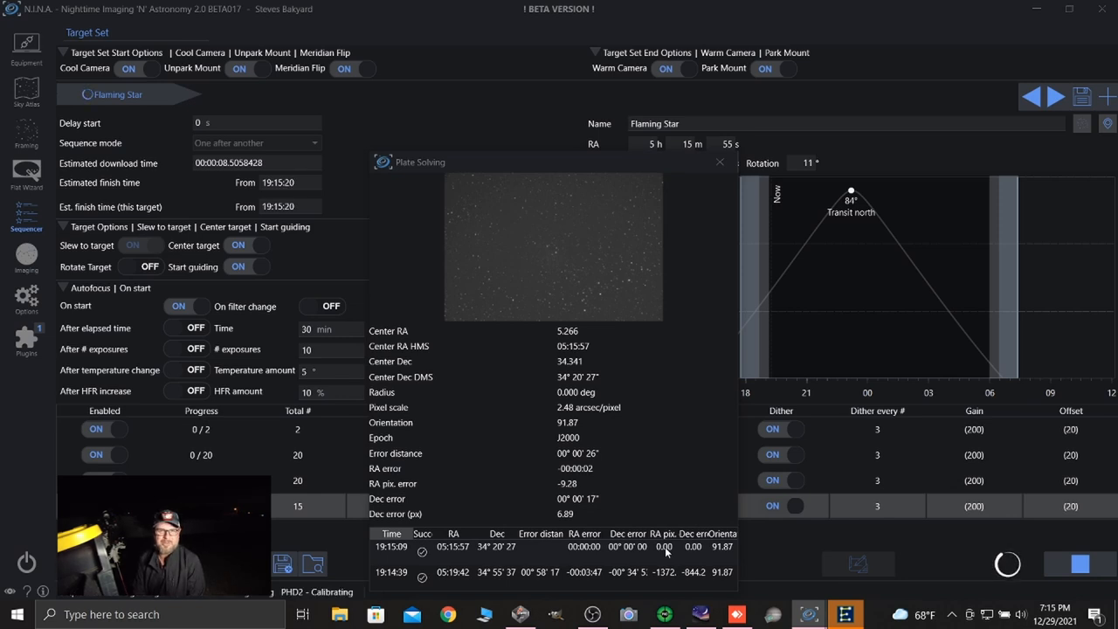
Review the plate-solve result centring Flaming Star at RA 05:15:57, Dec 34°20'27"
click(720, 160)
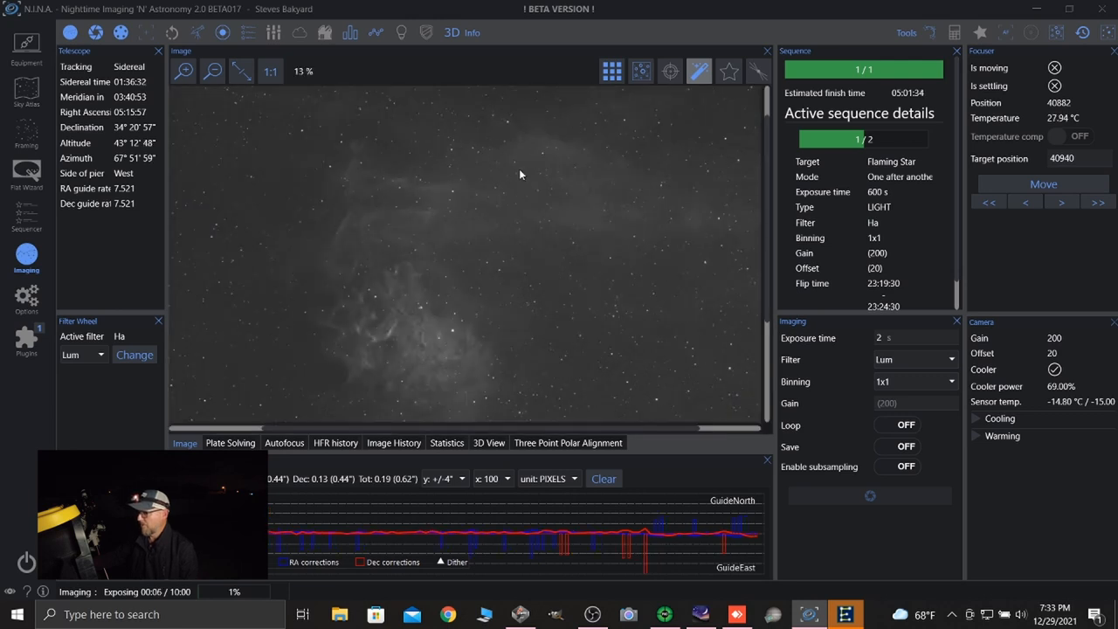
click(213, 70)
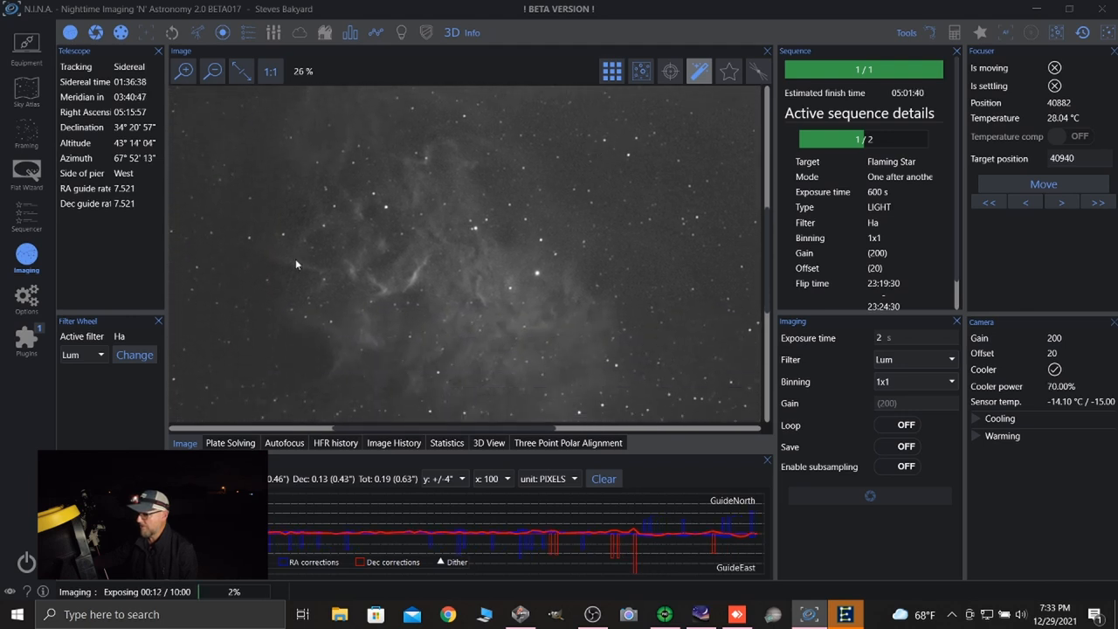
mouse_move(416, 226)
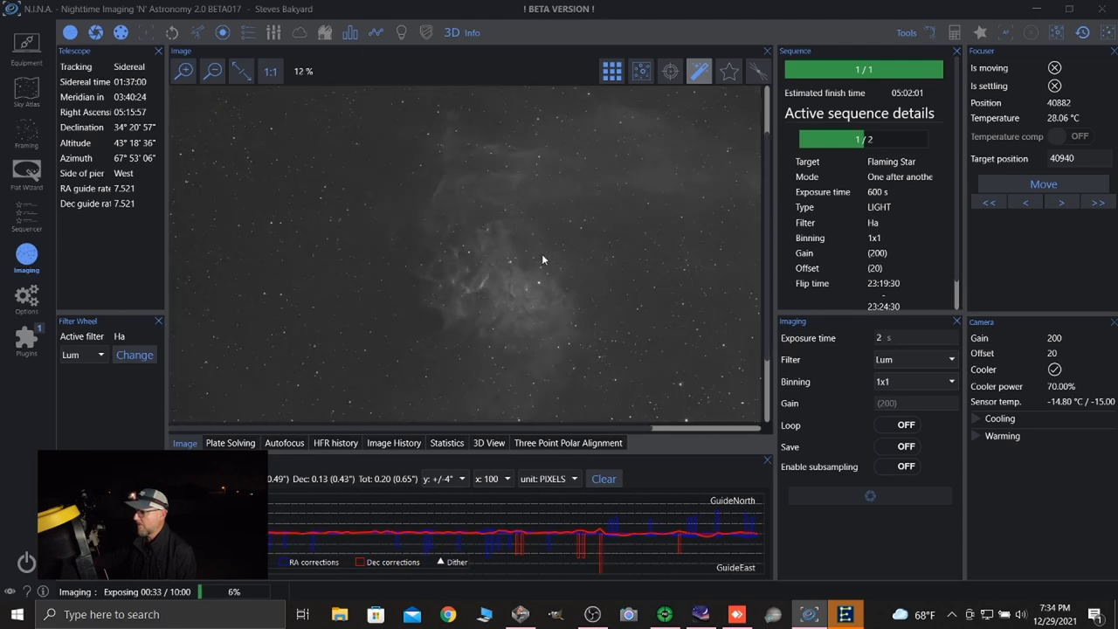
click(213, 69)
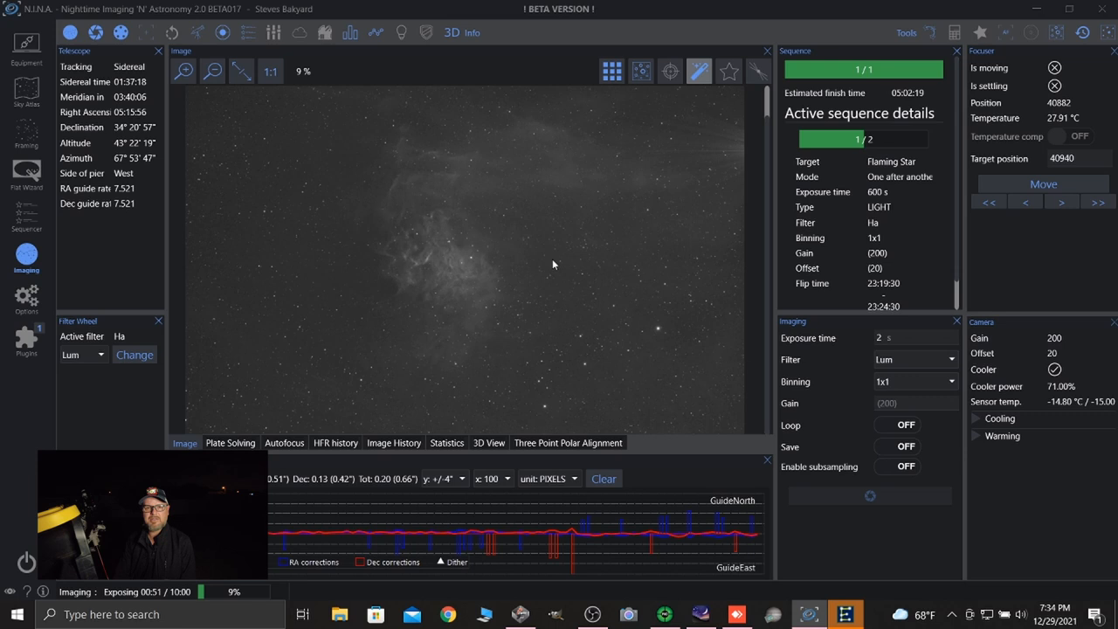
mouse_move(274, 420)
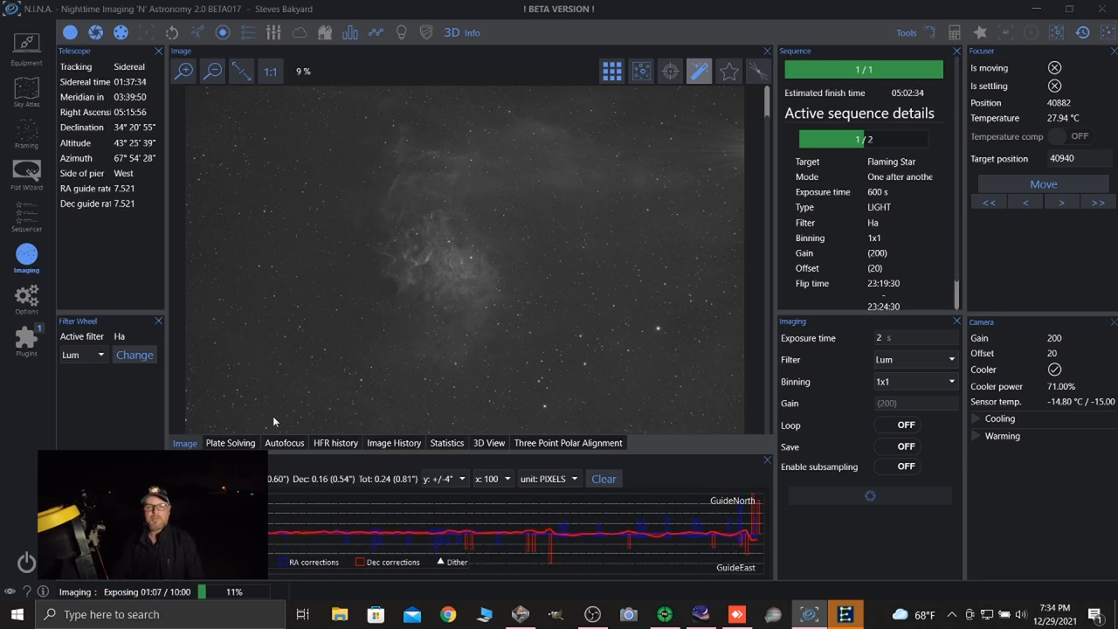